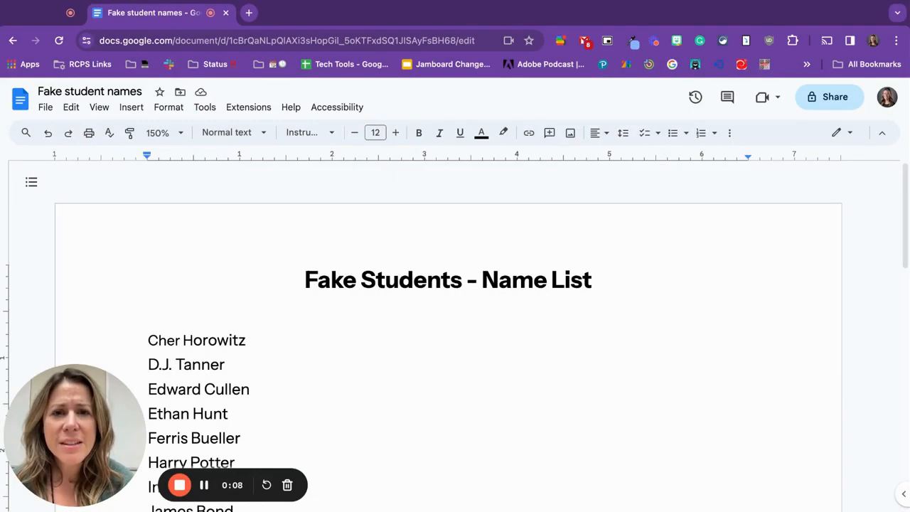
# Step: Select the whole alphabetical list of fake student names
pyautogui.scroll(-3)
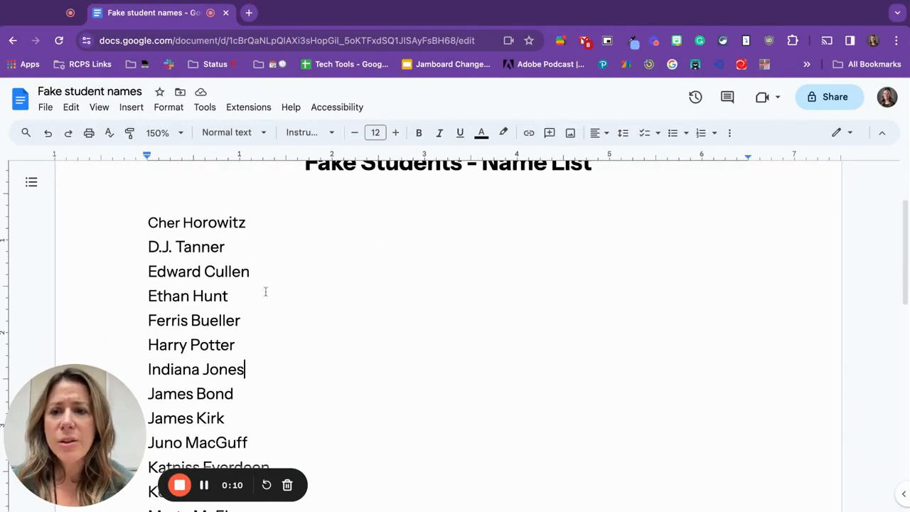
pyautogui.moveTo(148, 221); pyautogui.dragTo(201, 295)
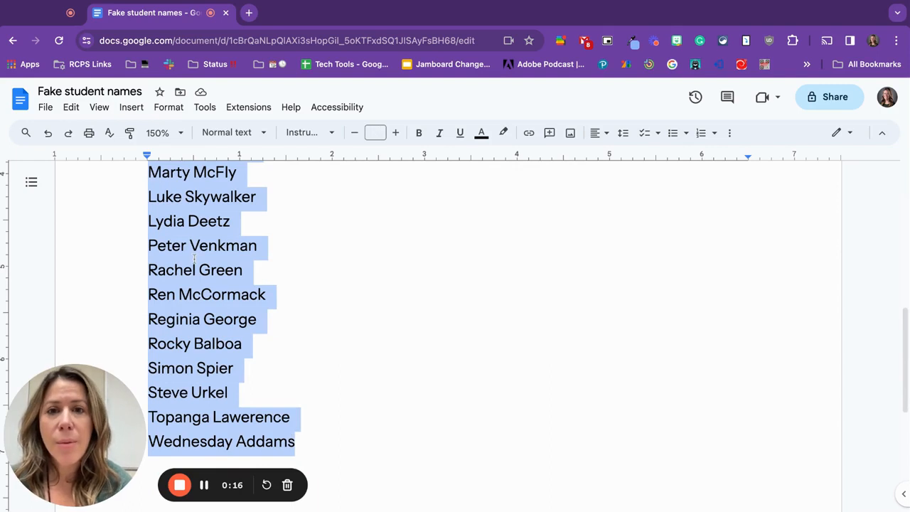
# Step: Save the selected names as a custom building block named 'Period 1 students' and dismiss the confirmation
pyautogui.rightClick(202, 245)
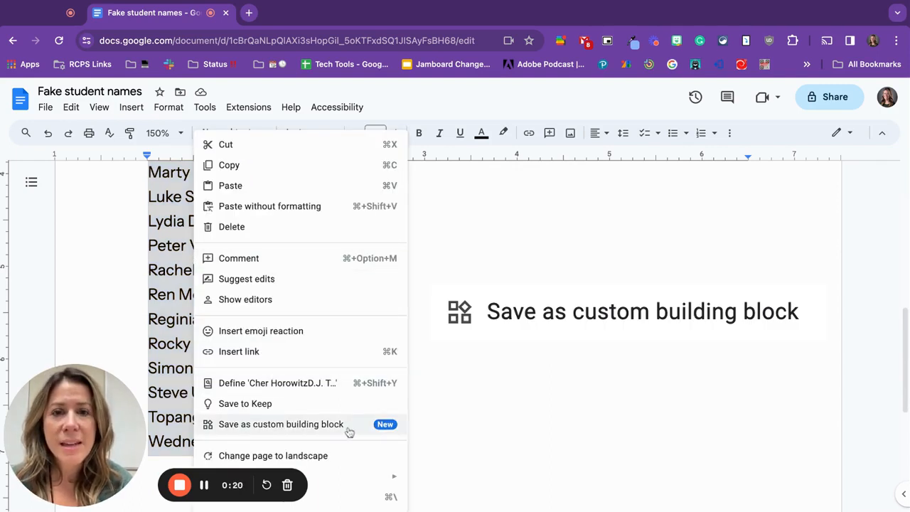
pyautogui.click(280, 423)
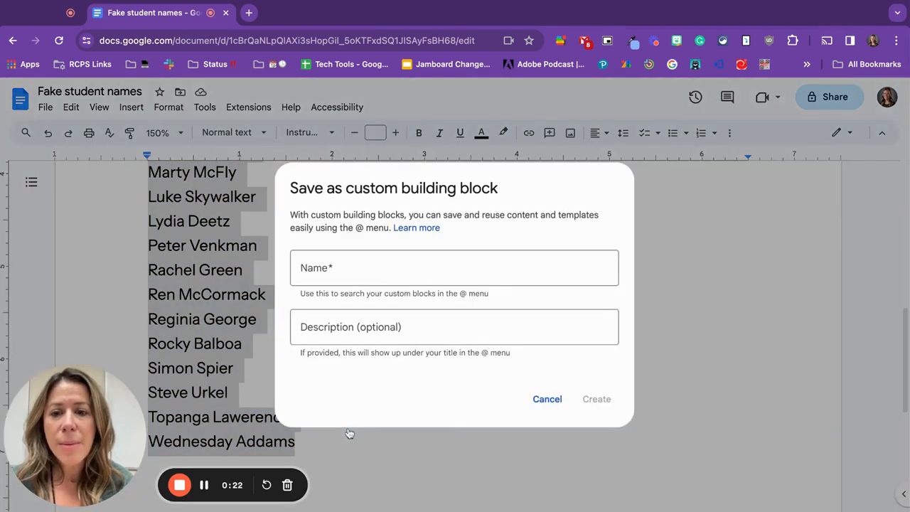
pyautogui.click(455, 267)
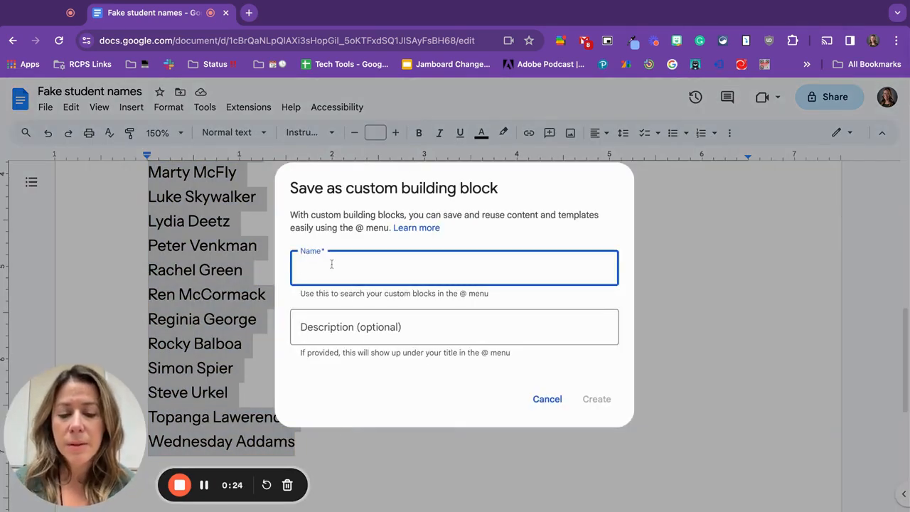
pyautogui.write('Period 1 student')
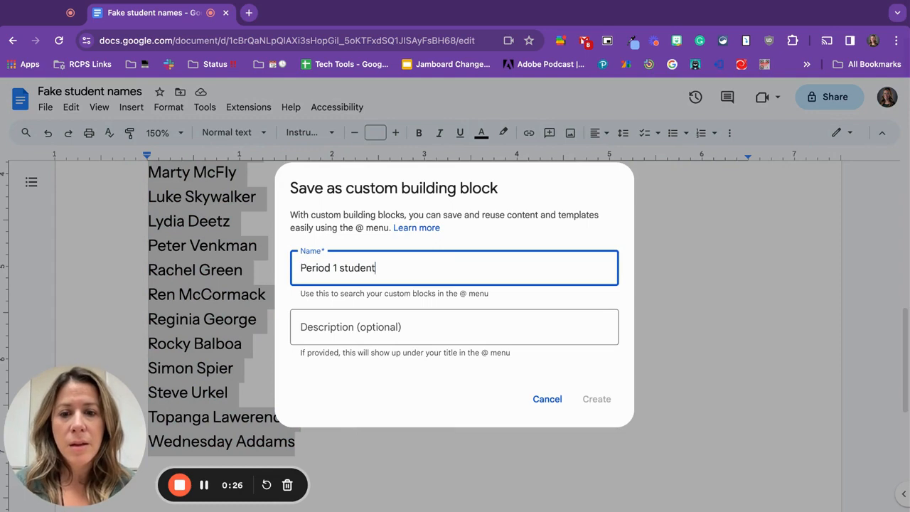
pyautogui.click(455, 325)
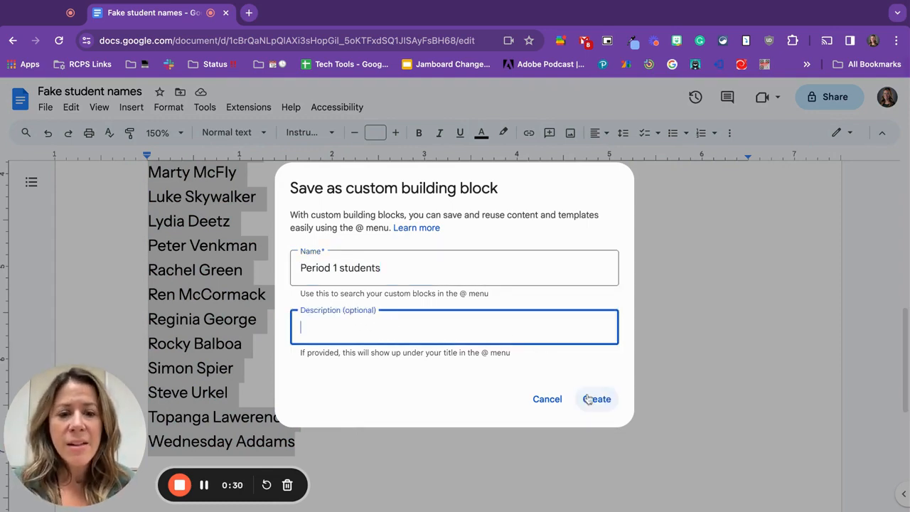
pyautogui.click(595, 398)
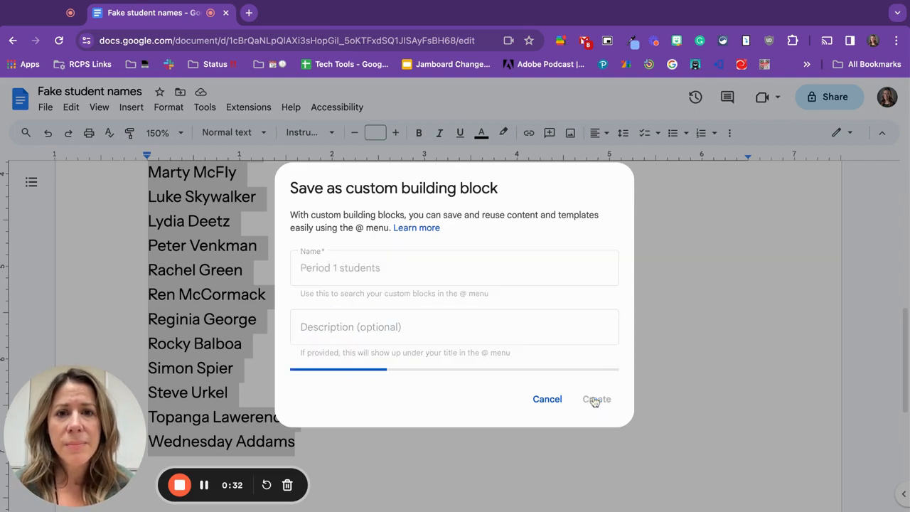
pyautogui.click(596, 398)
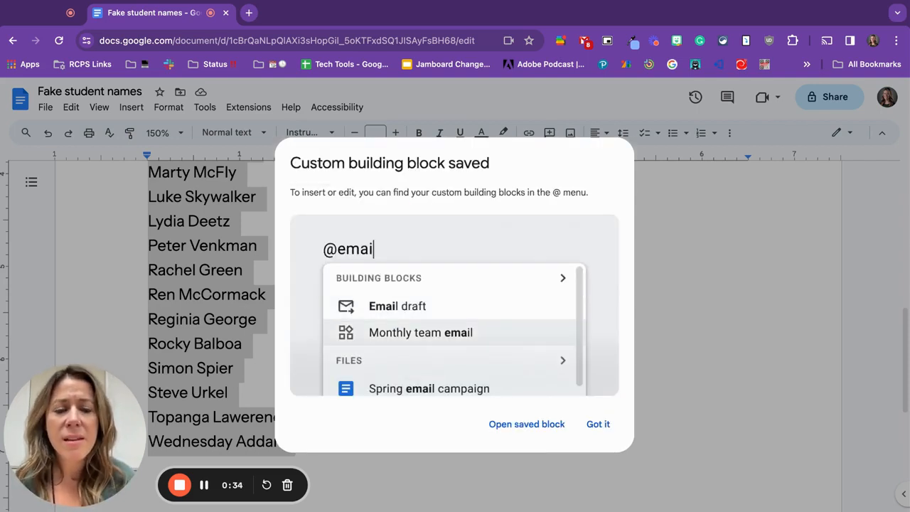
pyautogui.click(597, 424)
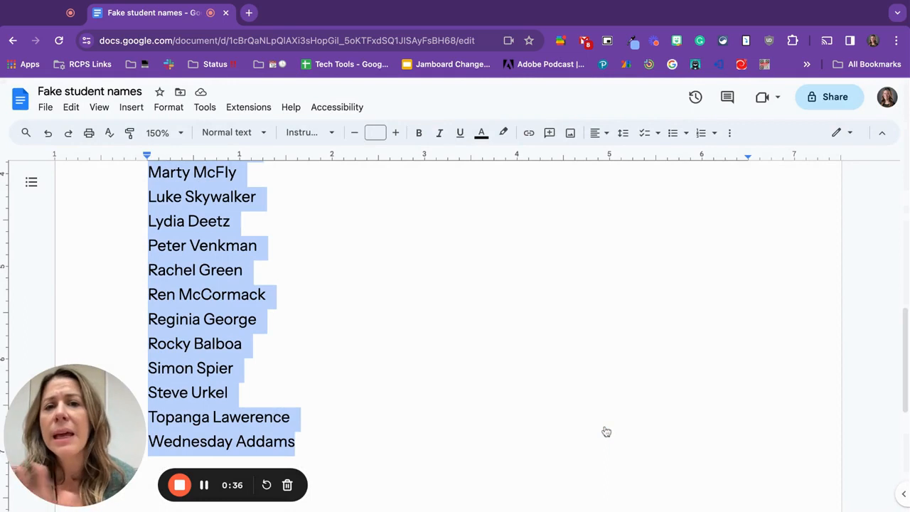
pyautogui.moveTo(518, 357)
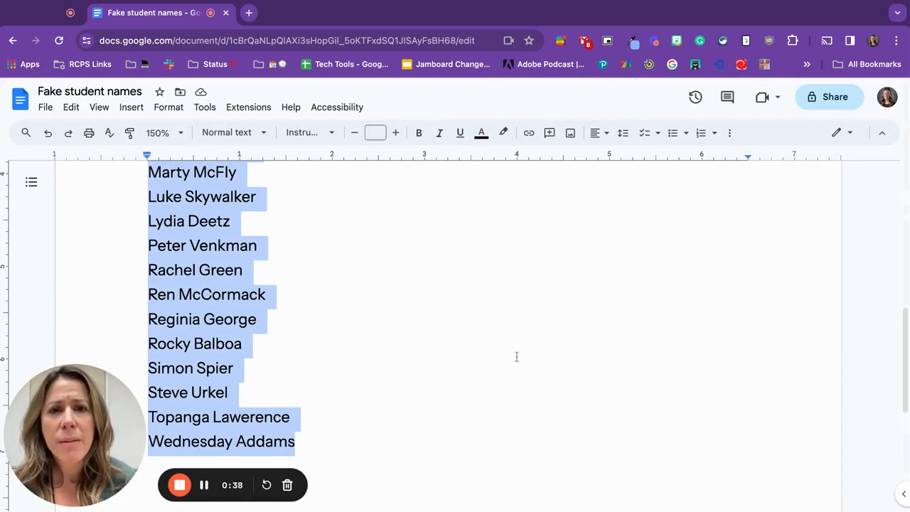
# Step: Create a new blank document and title it 'Daily Attendance', then begin an @ insert
pyautogui.click(401, 13)
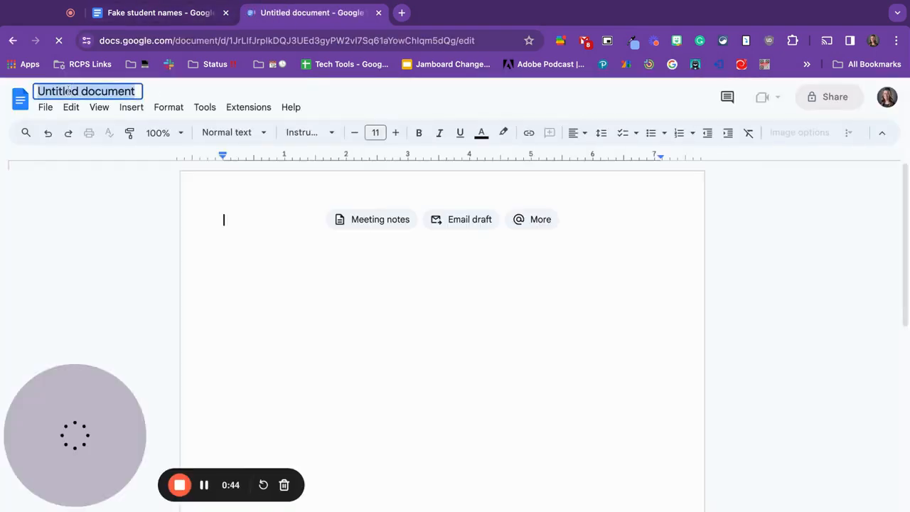
pyautogui.write('Daily Attendance')
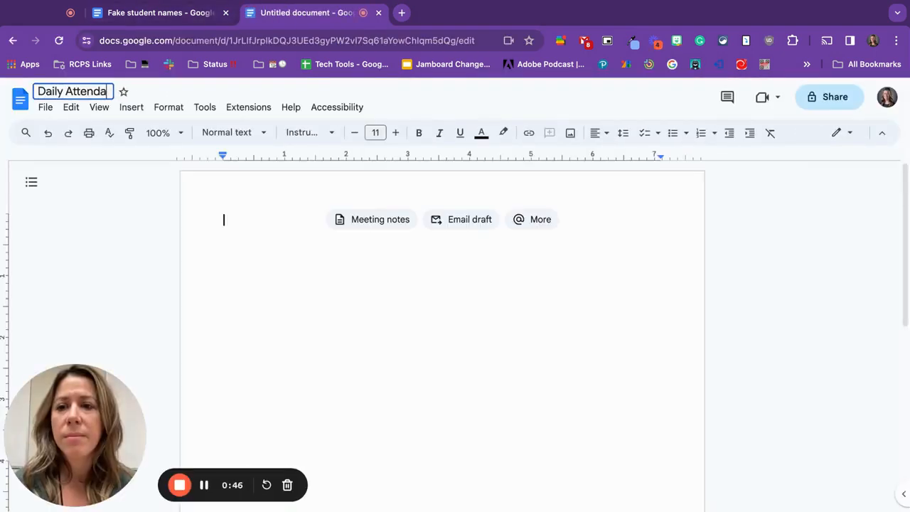
pyautogui.write('nce')
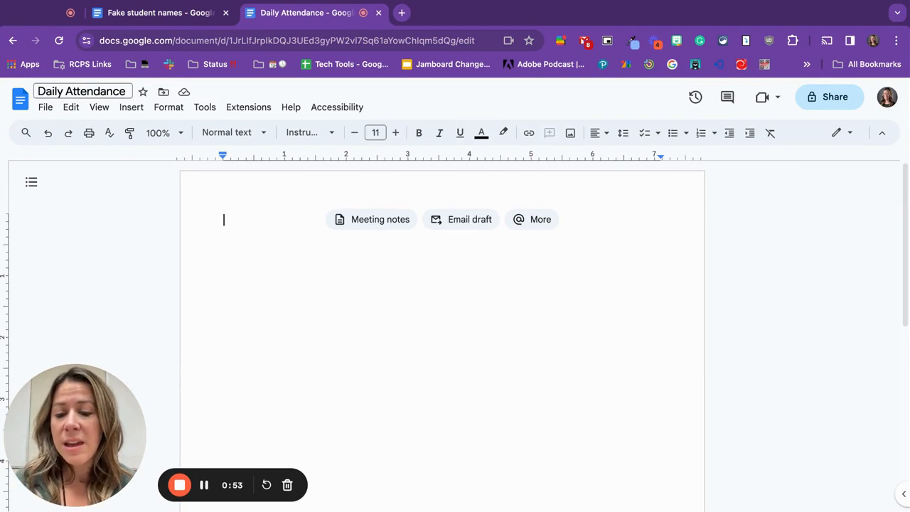
pyautogui.write('@')
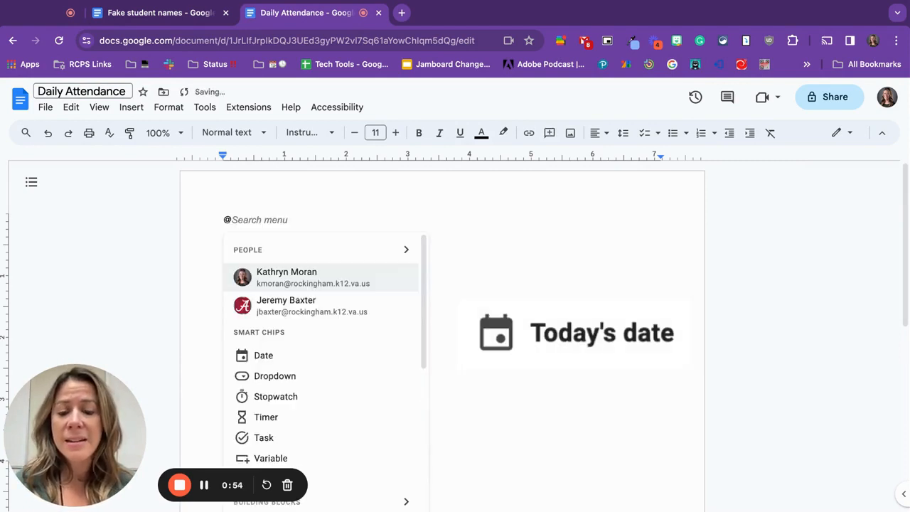
# Step: Insert today's date chip (November 28) at the top and start a checklist beneath it
pyautogui.write("today's")
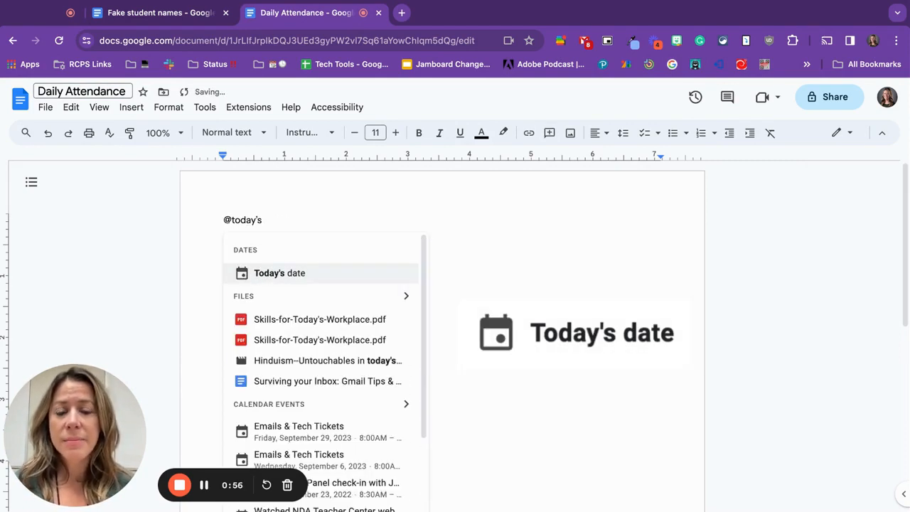
pyautogui.click(279, 273)
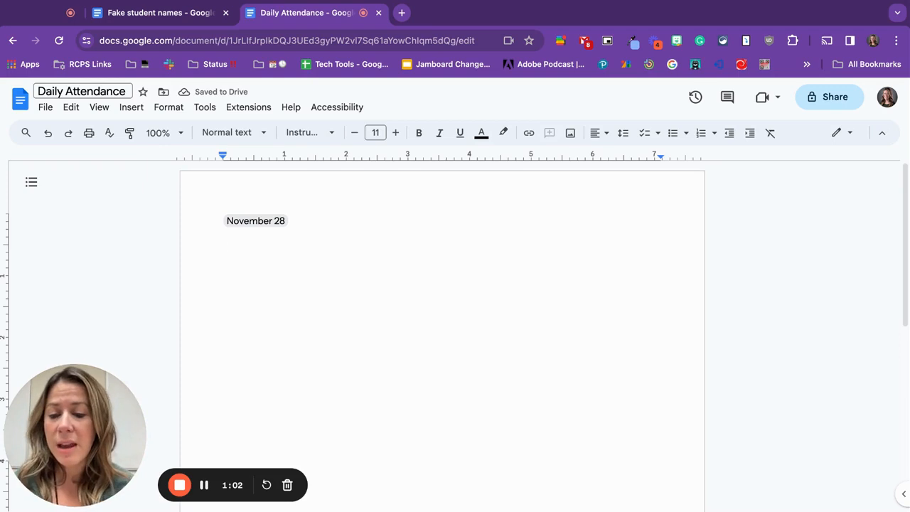
pyautogui.write('@cl')
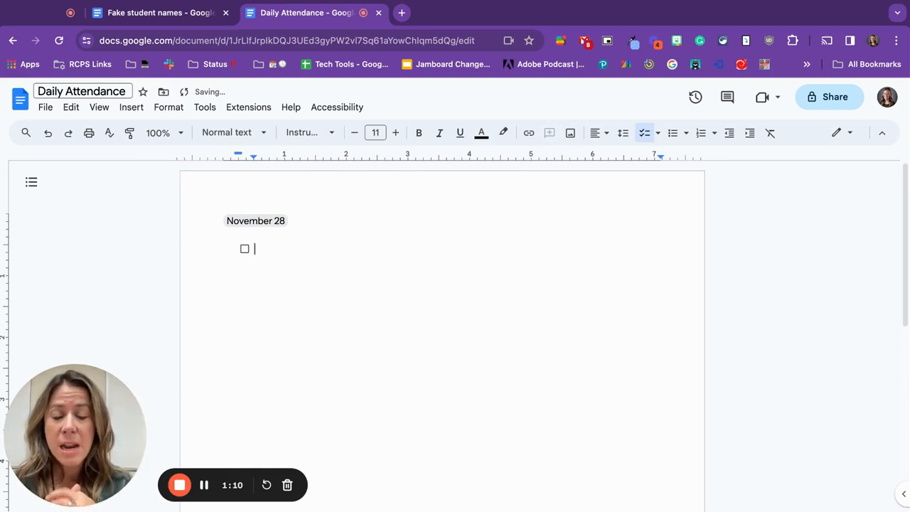
# Step: Insert the 'Period 1 students' building block as the checklist of student names
pyautogui.write('@')
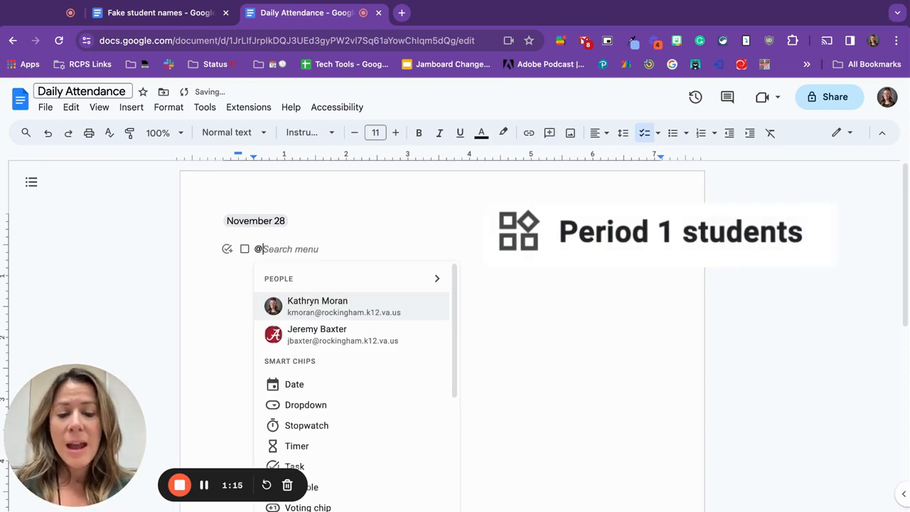
pyautogui.write('period 1 stud')
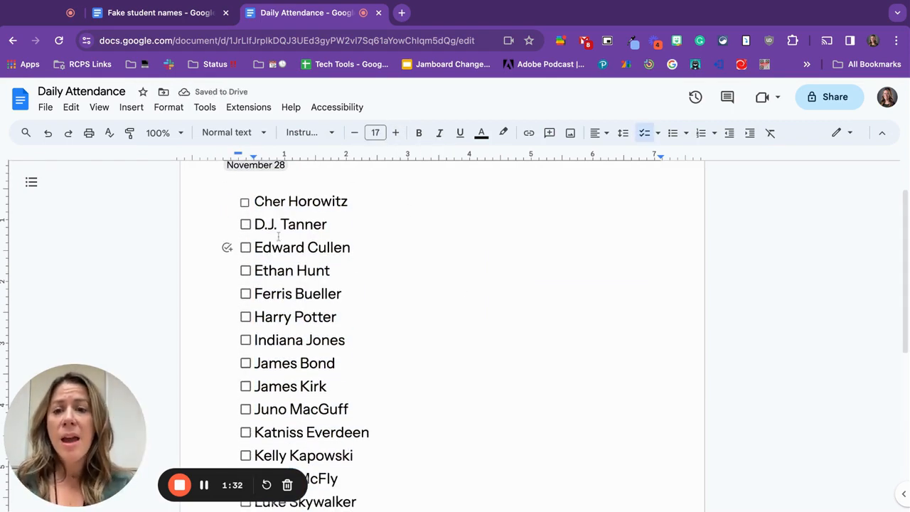
# Step: Mark Cher Horowitz as checked in the attendance checklist
pyautogui.click(244, 202)
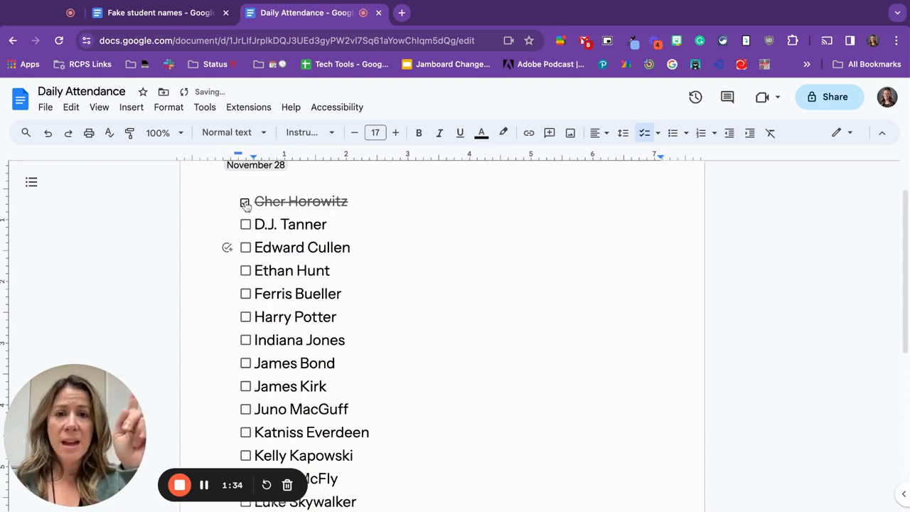
pyautogui.click(244, 202)
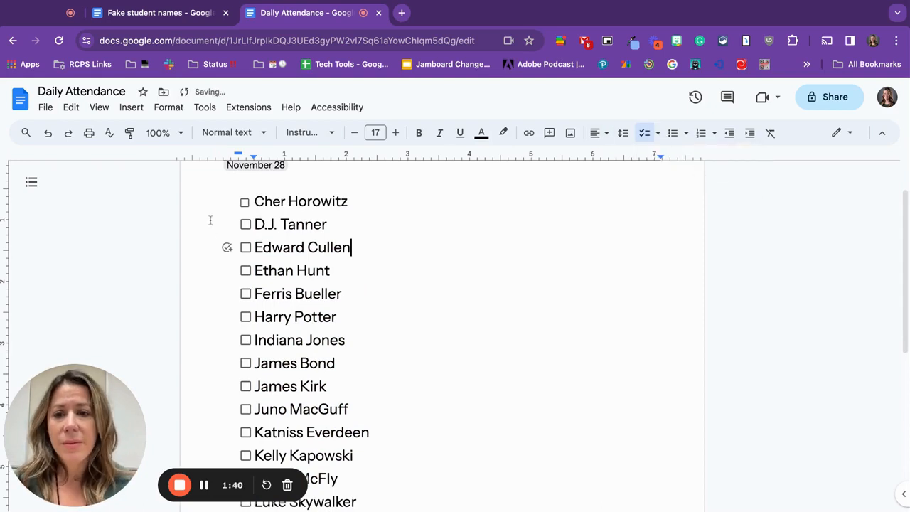
pyautogui.click(245, 202)
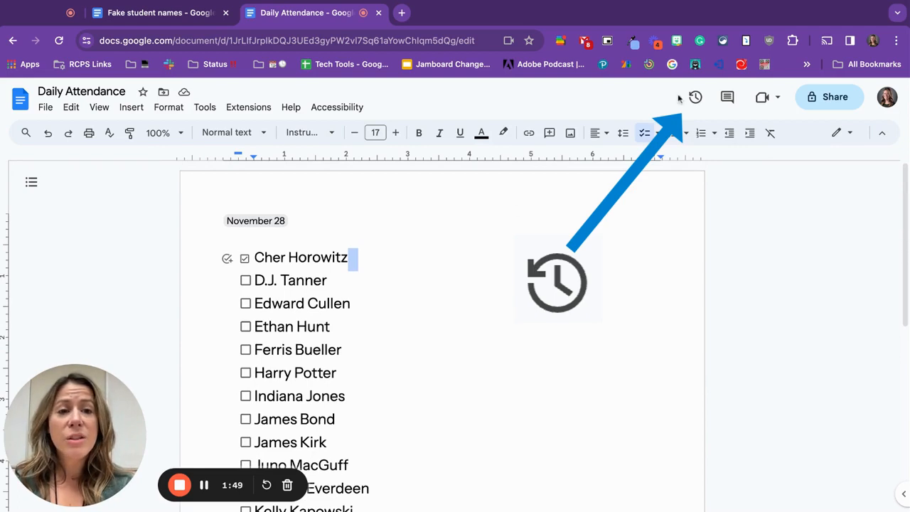
# Step: Name the current version 'November 28' in version history and return to the document
pyautogui.click(694, 96)
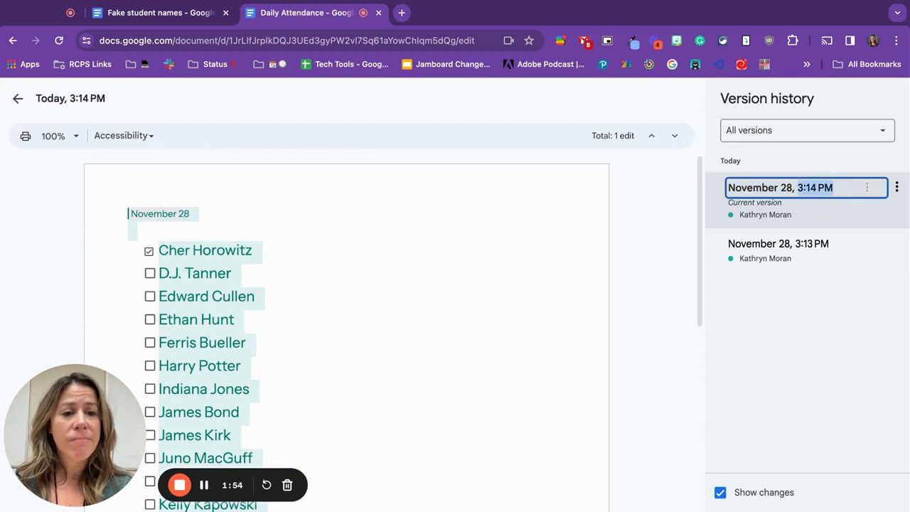
pyautogui.click(807, 187)
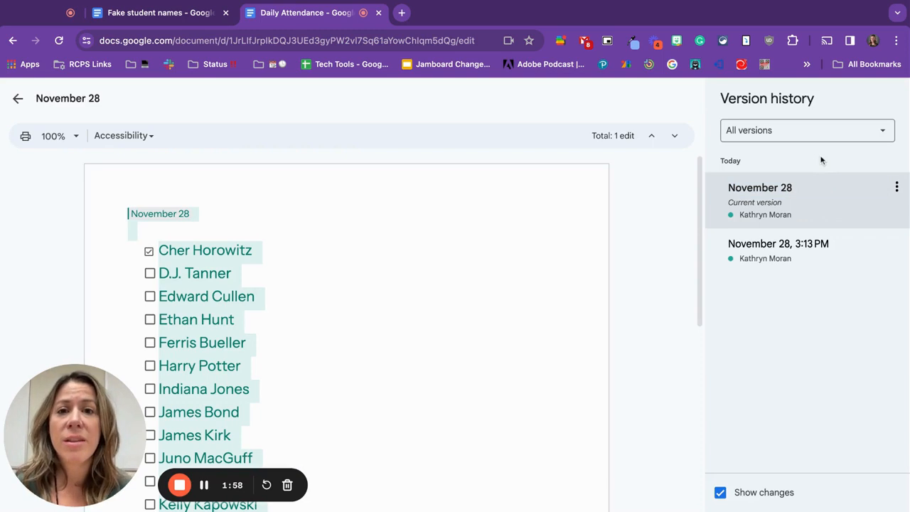
pyautogui.moveTo(176, 177)
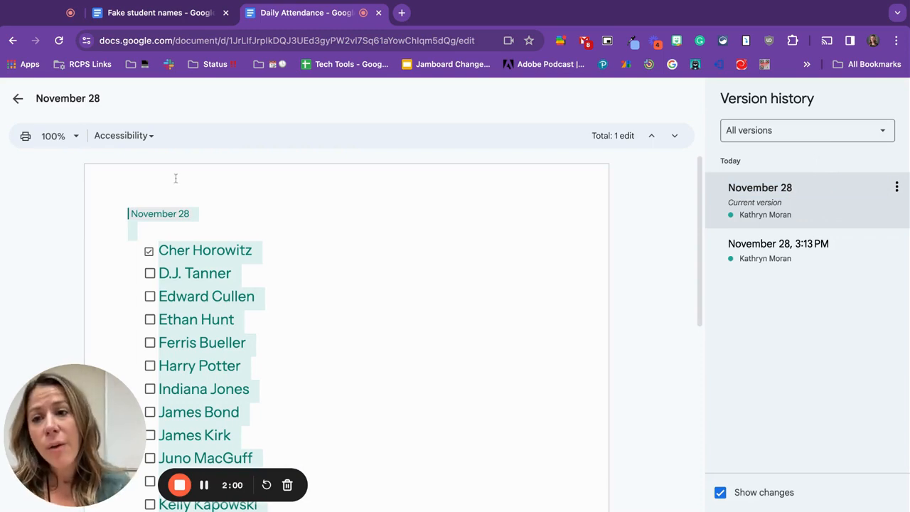
pyautogui.click(17, 98)
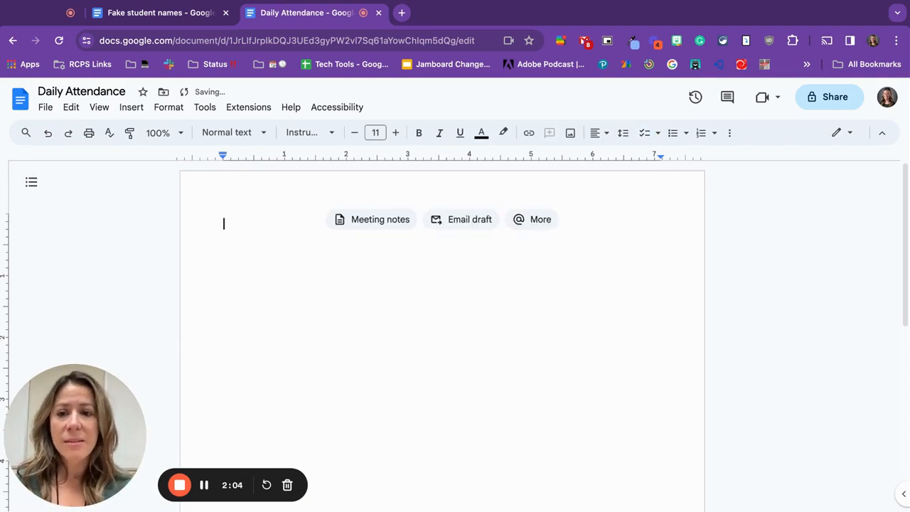
pyautogui.write('@')
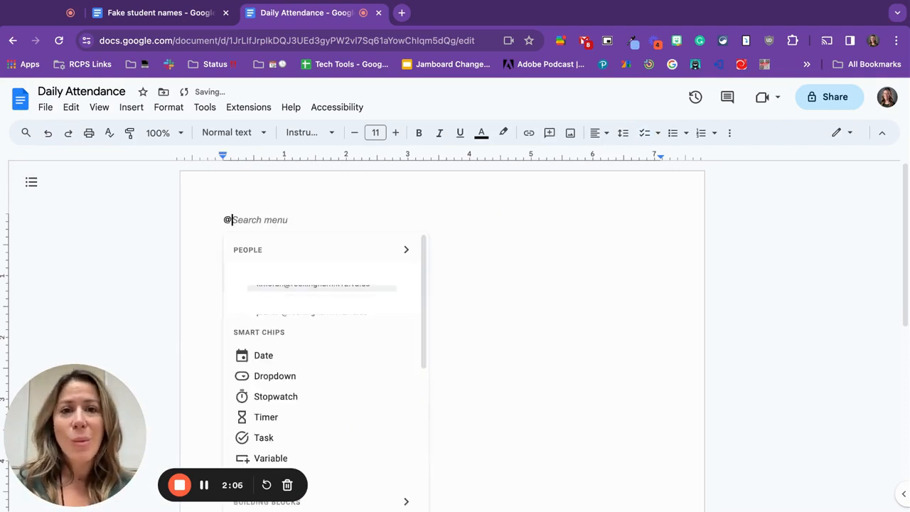